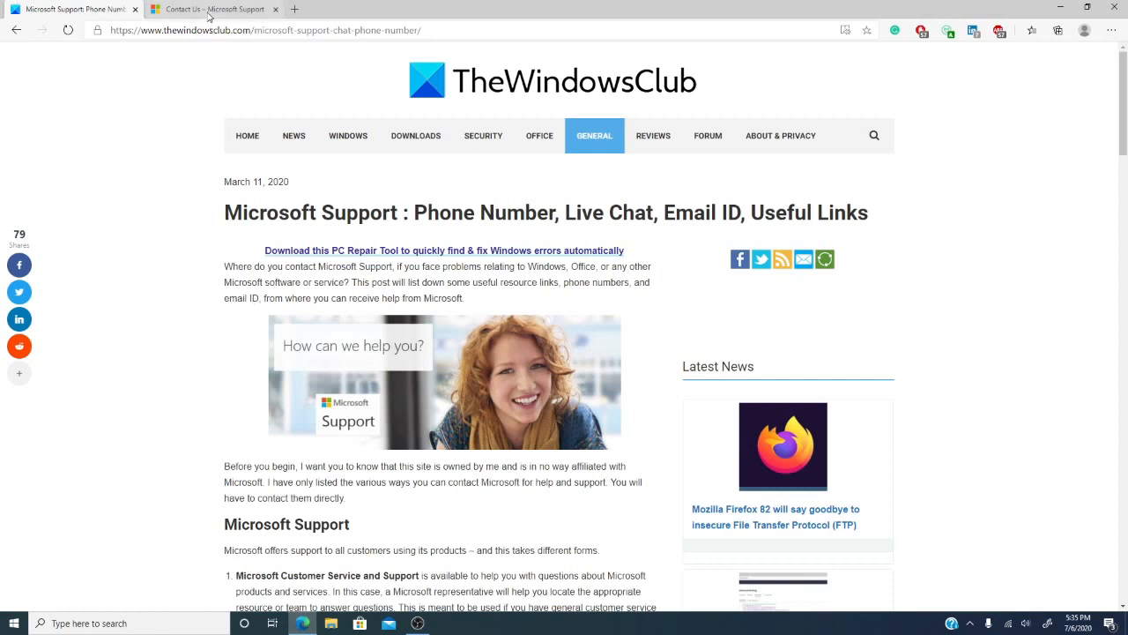
Switch to the 'Contact Us – Microsoft Support' tab in Edge
{"action": "left_click", "coordinate": [211, 9]}
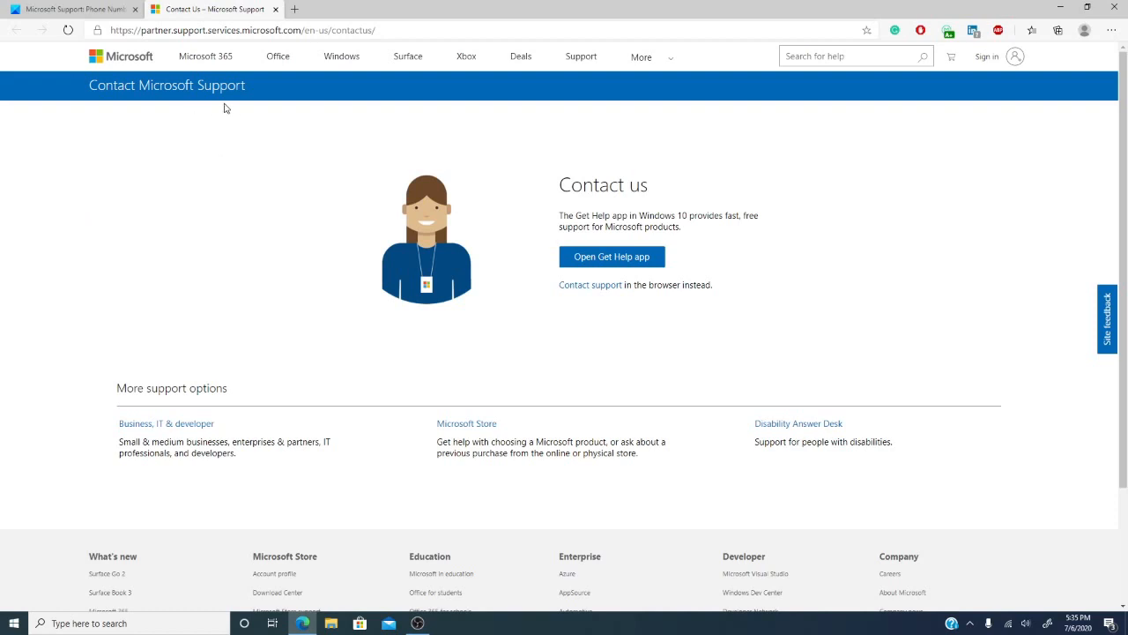
{"action": "mouse_move", "coordinate": [235, 240]}
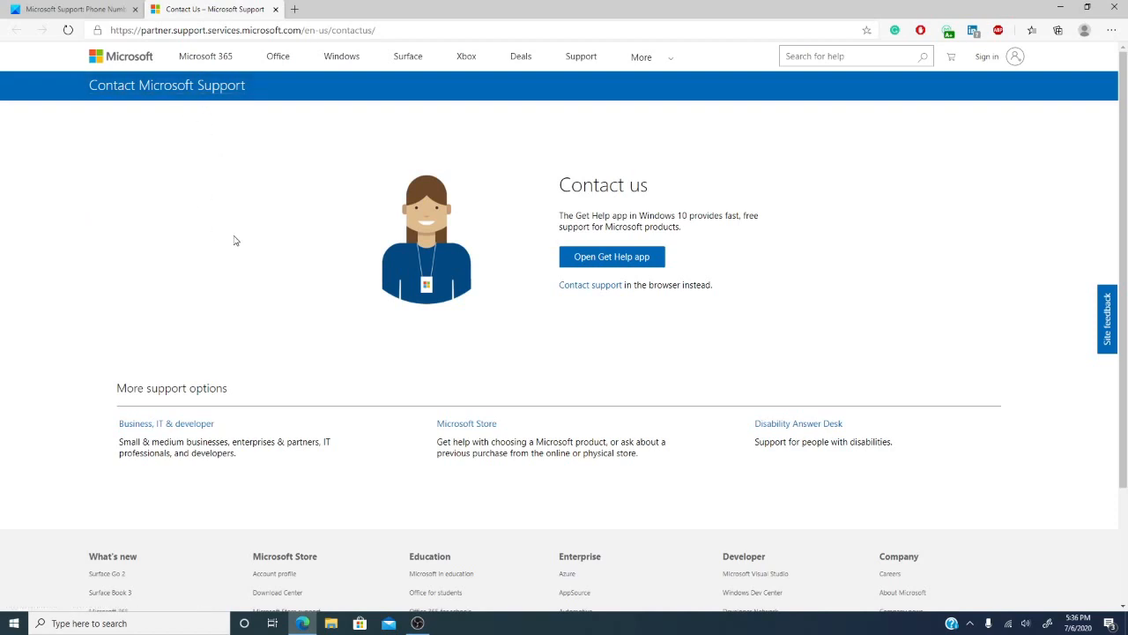
{"action": "mouse_move", "coordinate": [331, 204]}
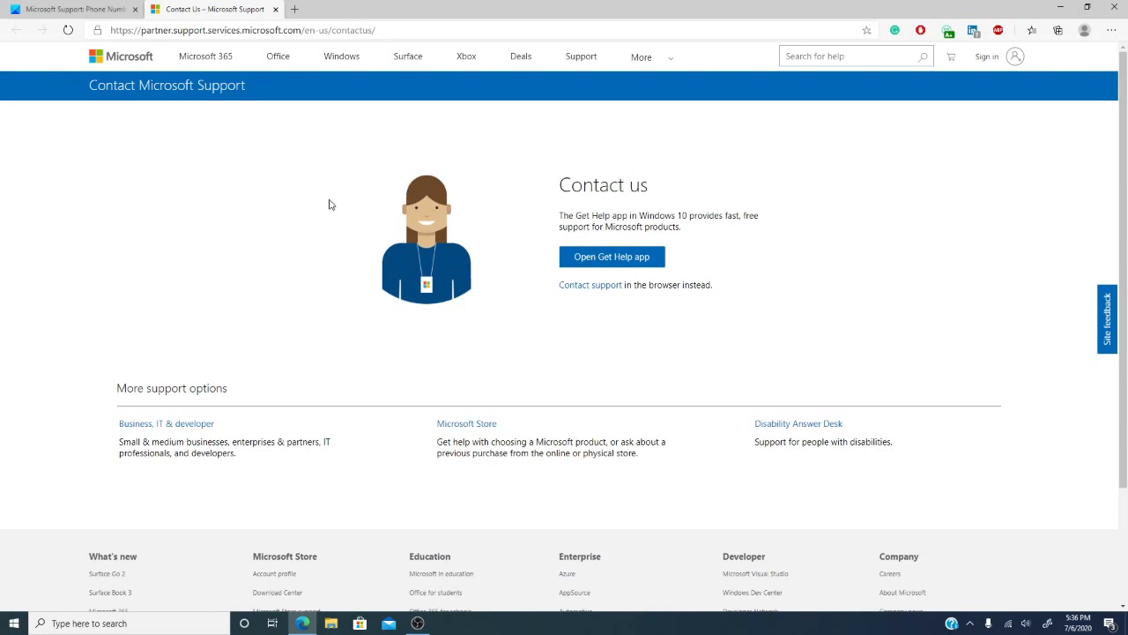
{"action": "mouse_move", "coordinate": [744, 292]}
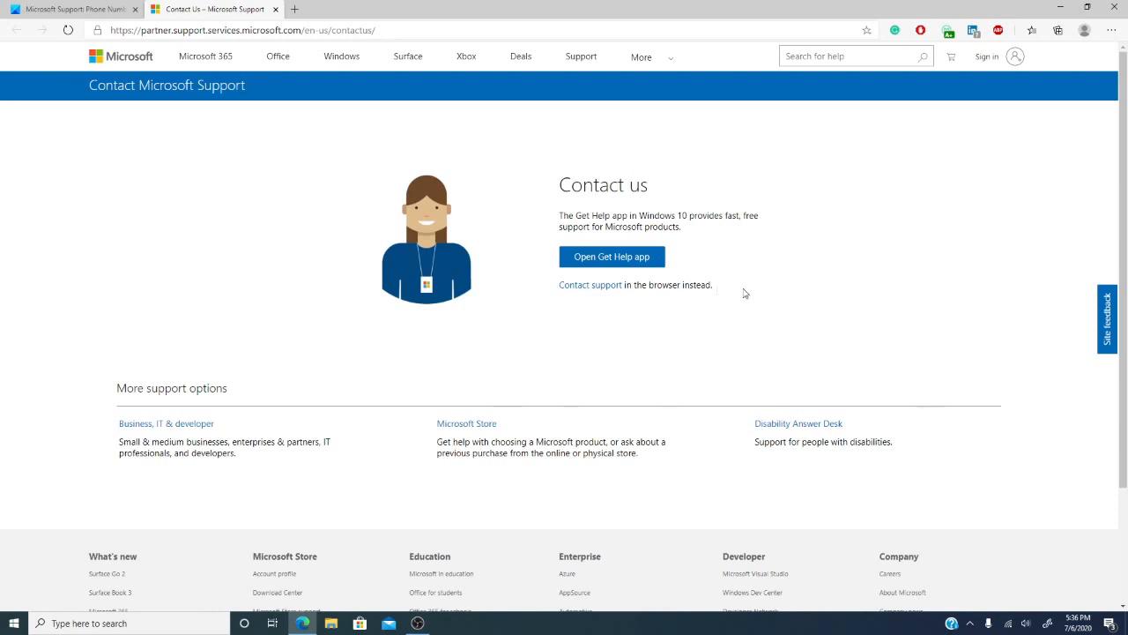
Launch the Get Help app from the Contact Us page, allowing the browser prompt
{"action": "left_click", "coordinate": [611, 256]}
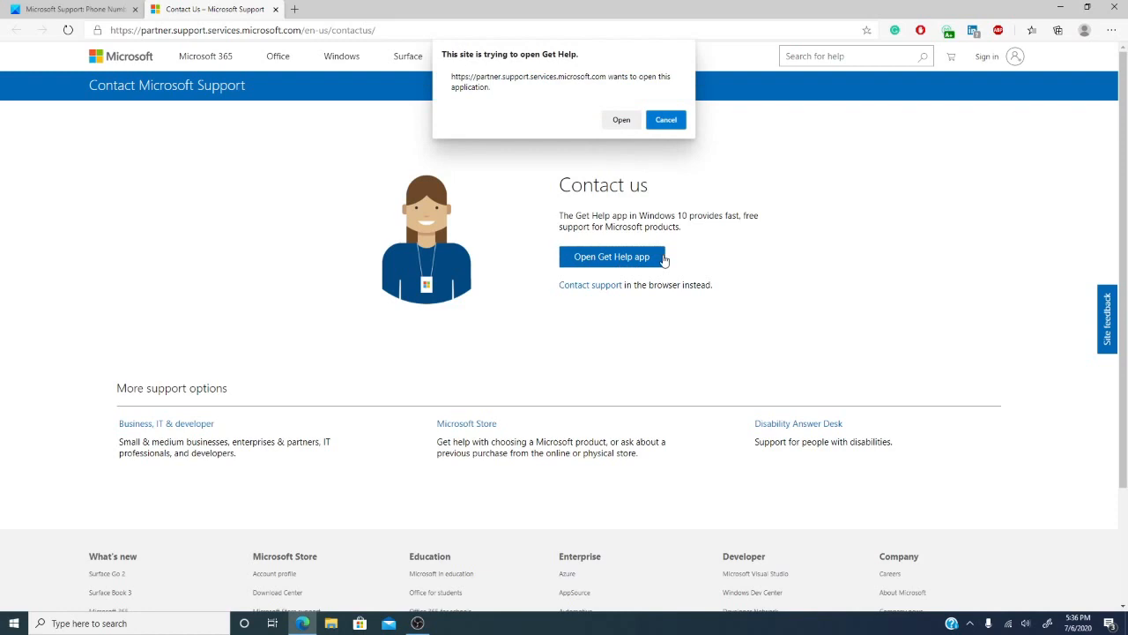
{"action": "left_click", "coordinate": [666, 119]}
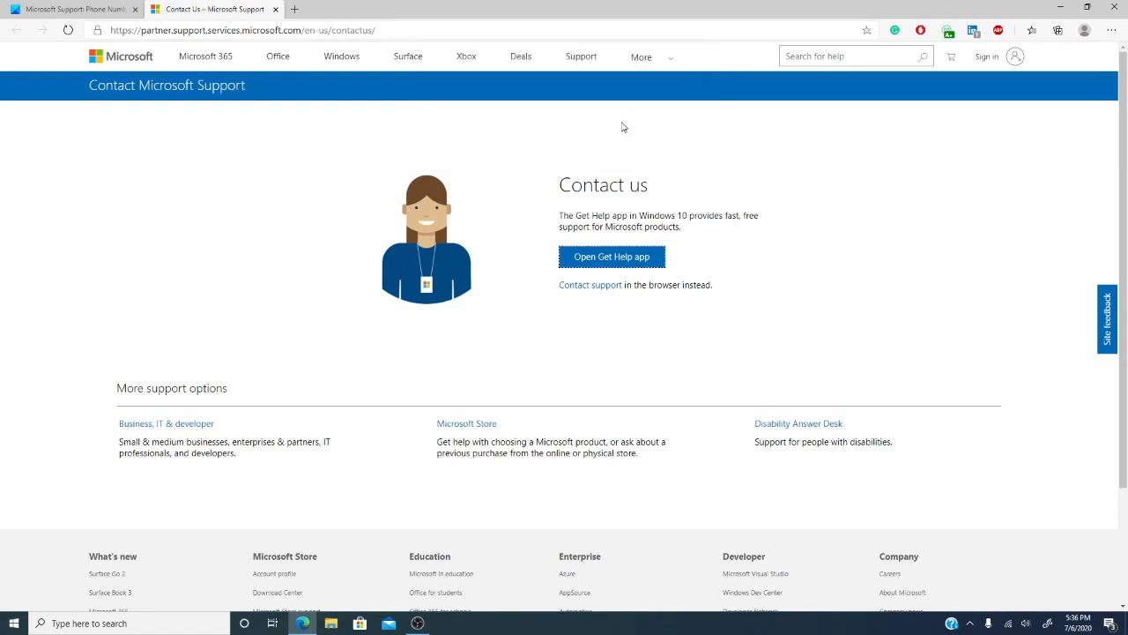
{"action": "left_click", "coordinate": [612, 257]}
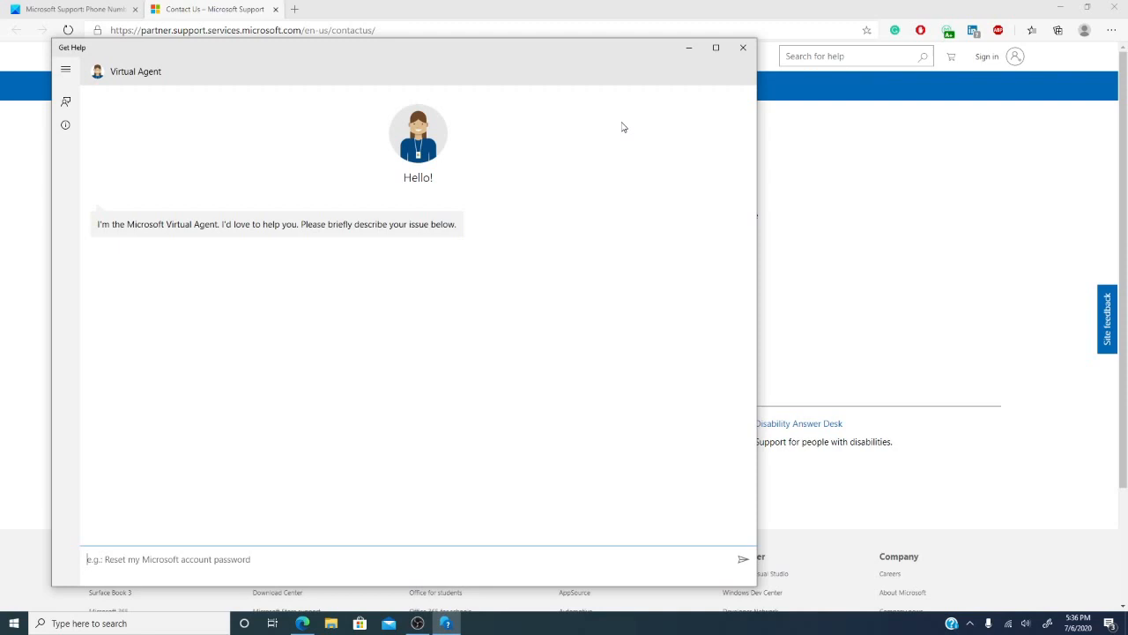
{"action": "mouse_move", "coordinate": [460, 139]}
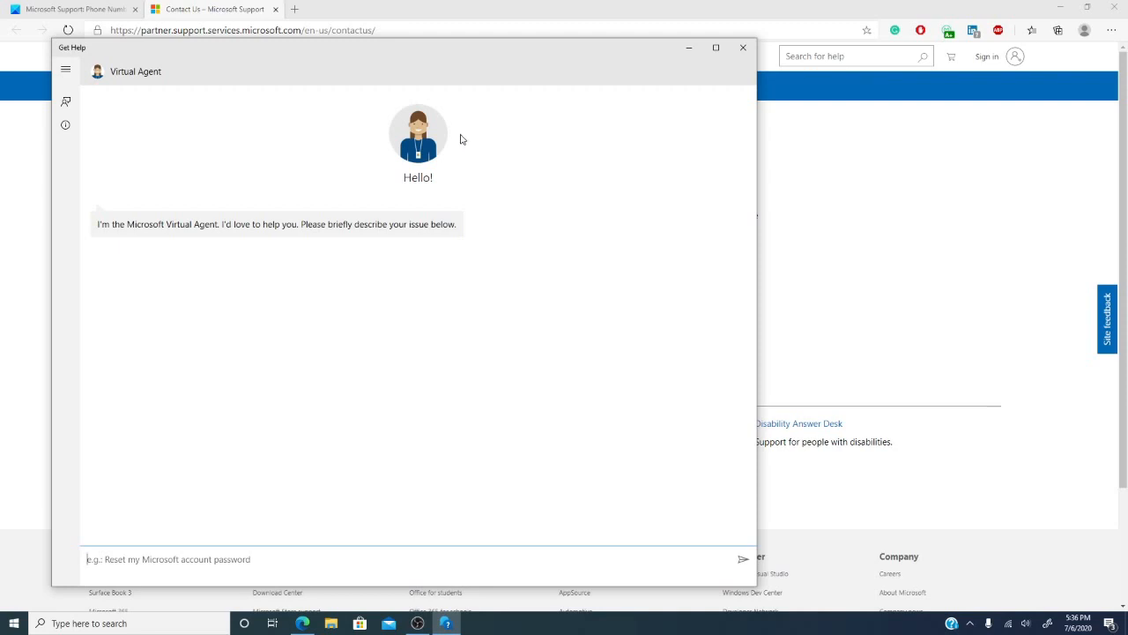
Send 'reset password' to the Get Help Virtual Agent
{"action": "type", "text": "reset"}
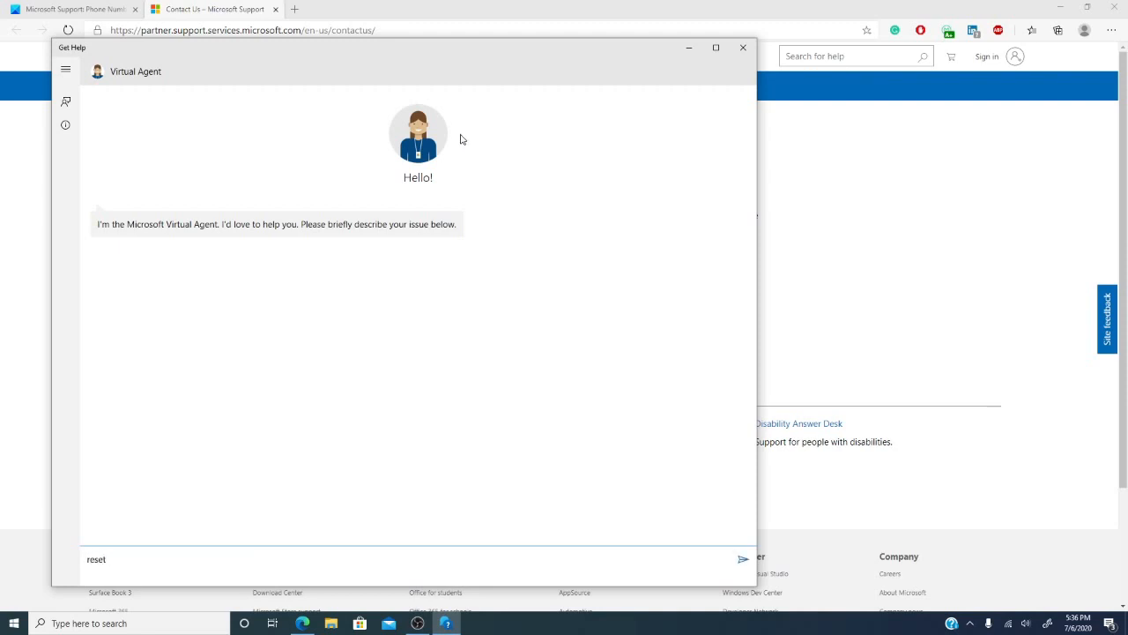
{"action": "type", "text": "passwe"}
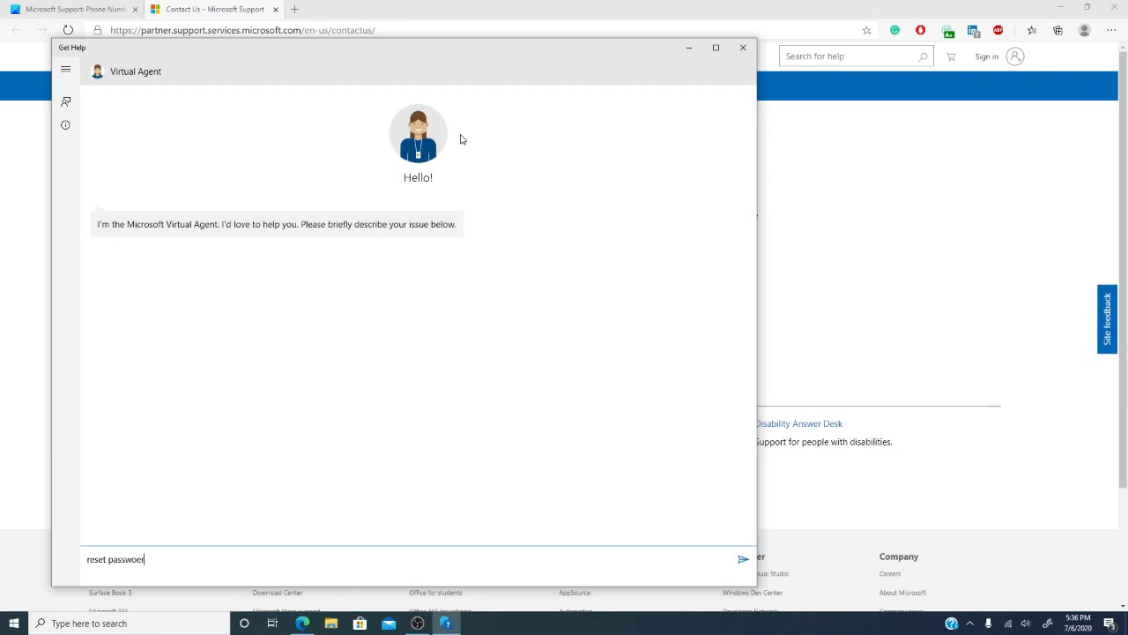
{"action": "left_click", "coordinate": [743, 559]}
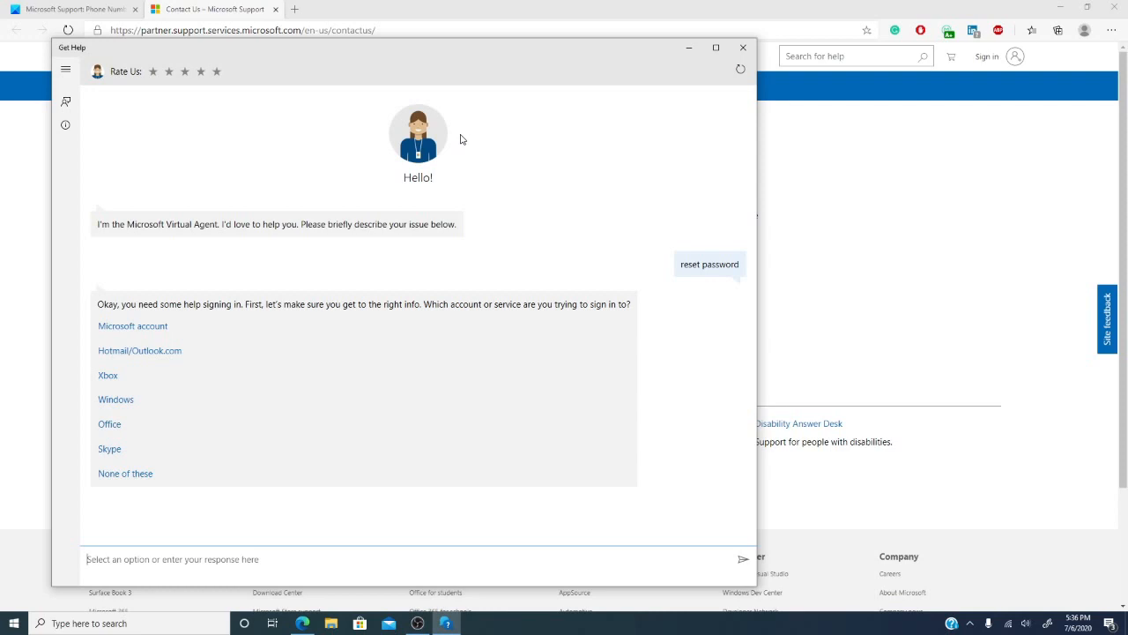
Choose Microsoft account and trouble signing in, then answer Yes that the reset worked
{"action": "left_click", "coordinate": [132, 325]}
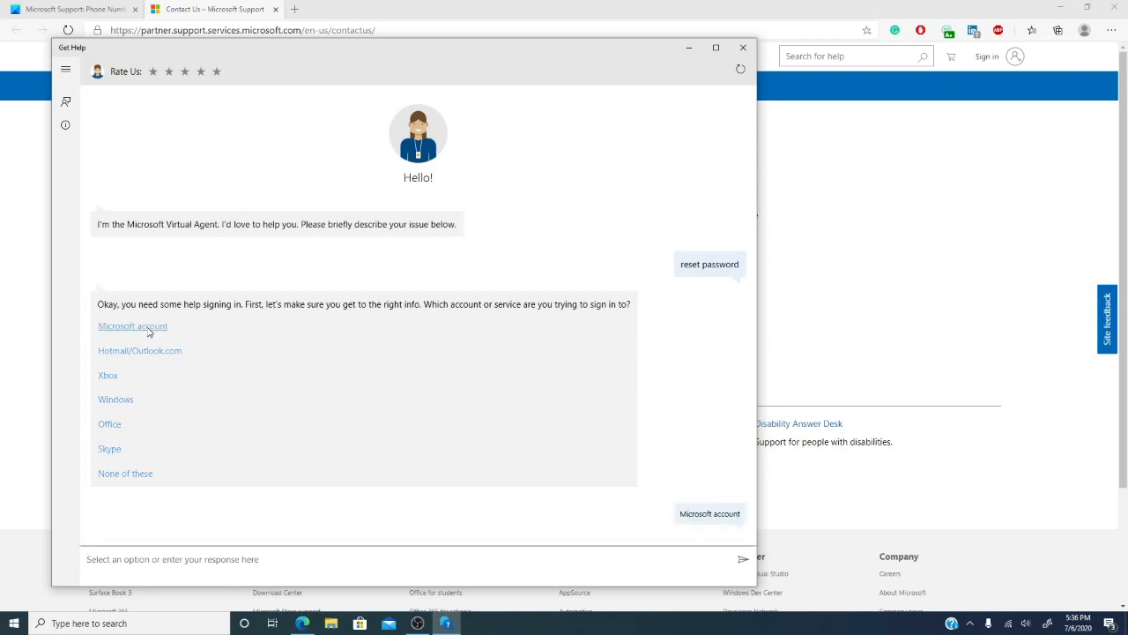
{"action": "left_click", "coordinate": [132, 325]}
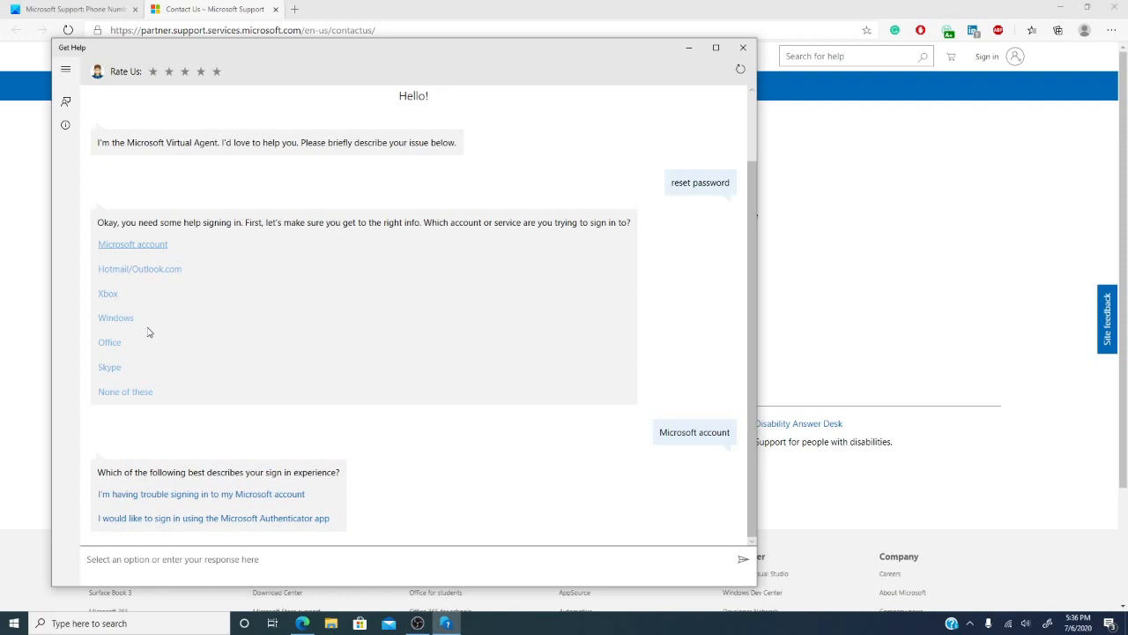
{"action": "mouse_move", "coordinate": [202, 493]}
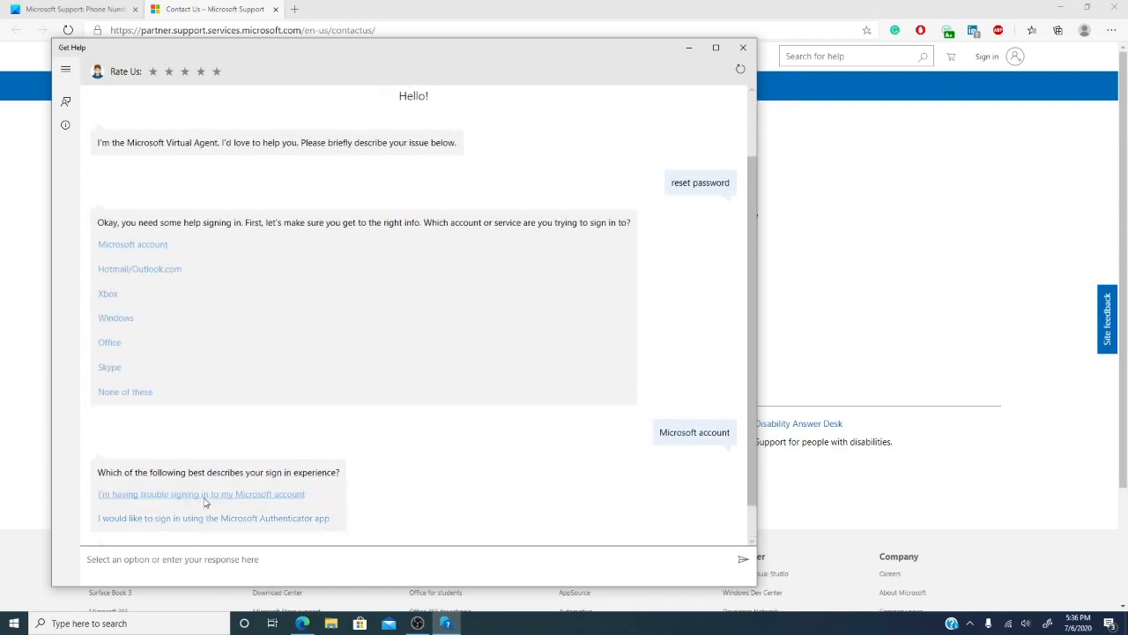
{"action": "left_click", "coordinate": [200, 493]}
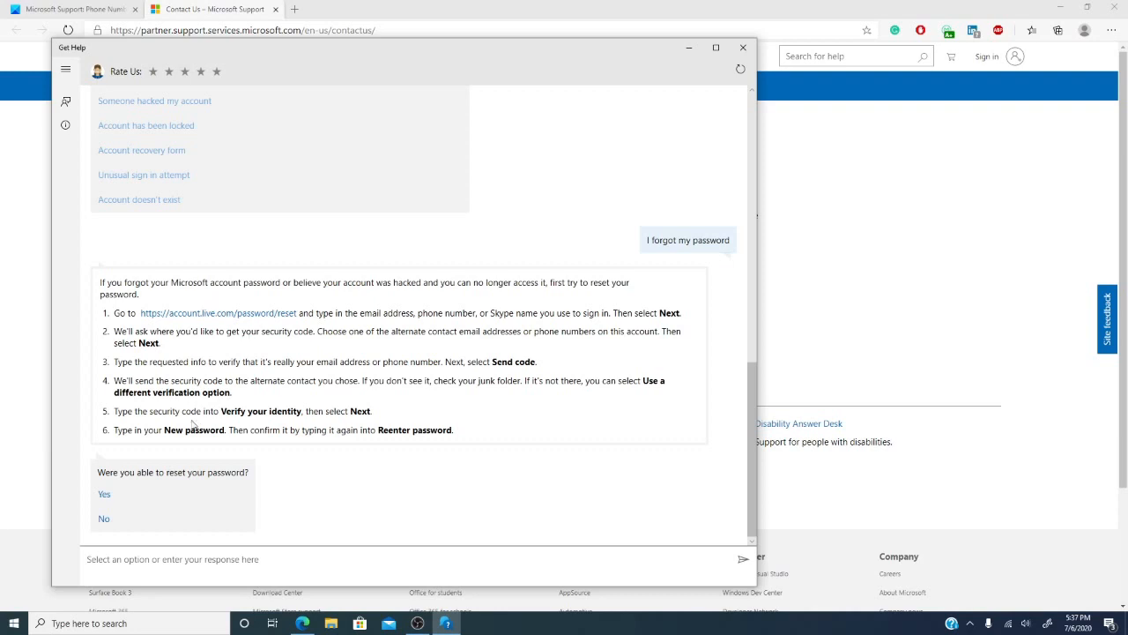
{"action": "mouse_move", "coordinate": [156, 495]}
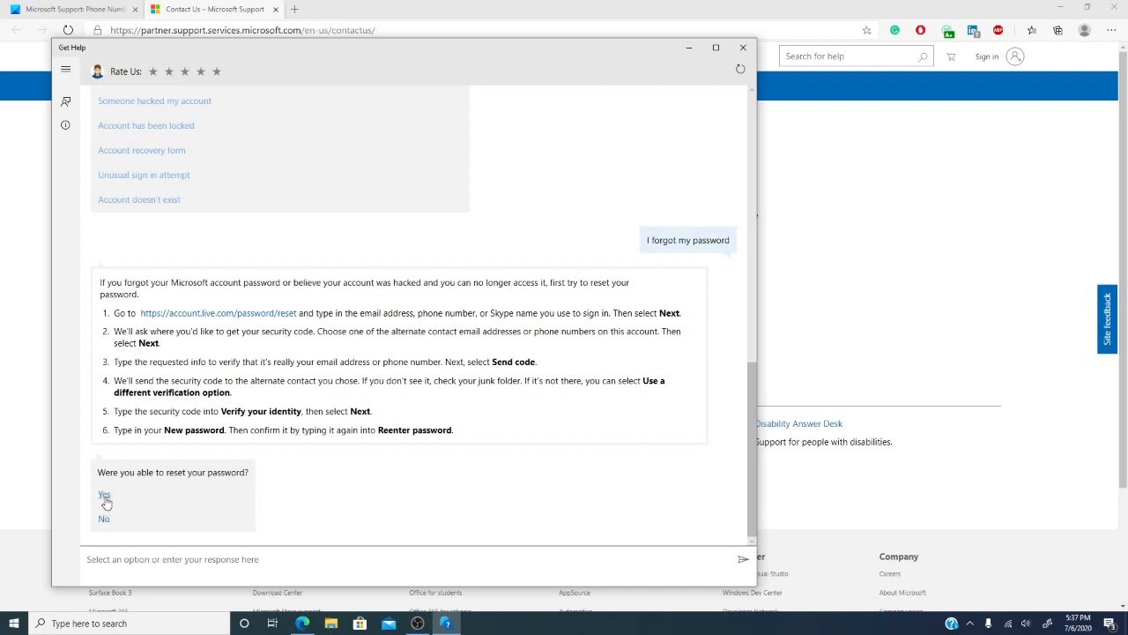
{"action": "left_click", "coordinate": [104, 494]}
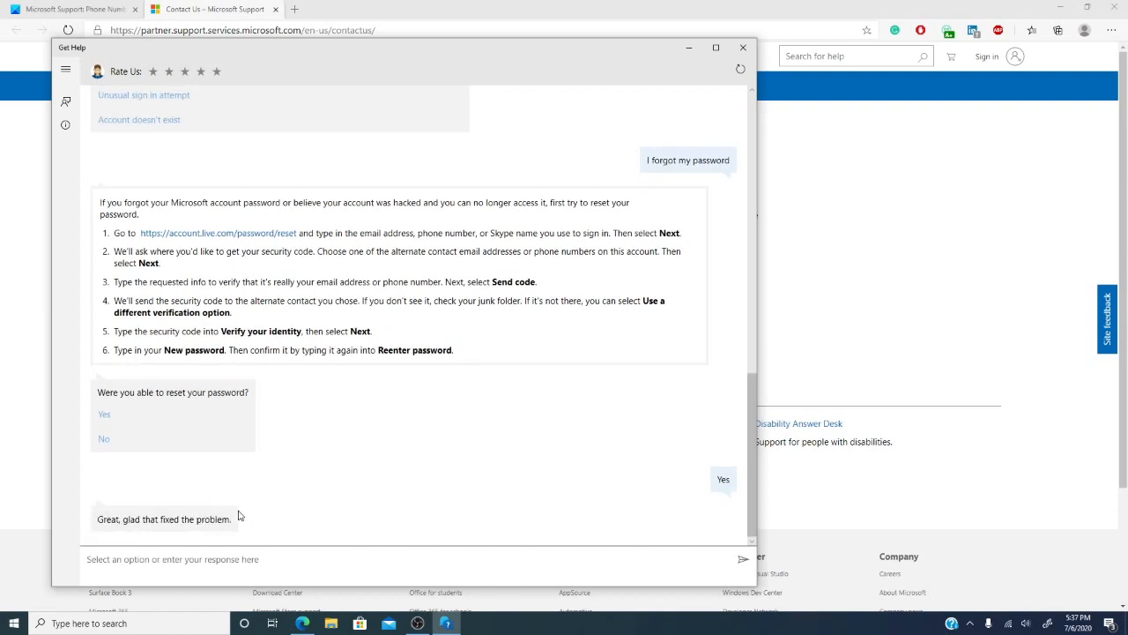
{"action": "mouse_move", "coordinate": [101, 436]}
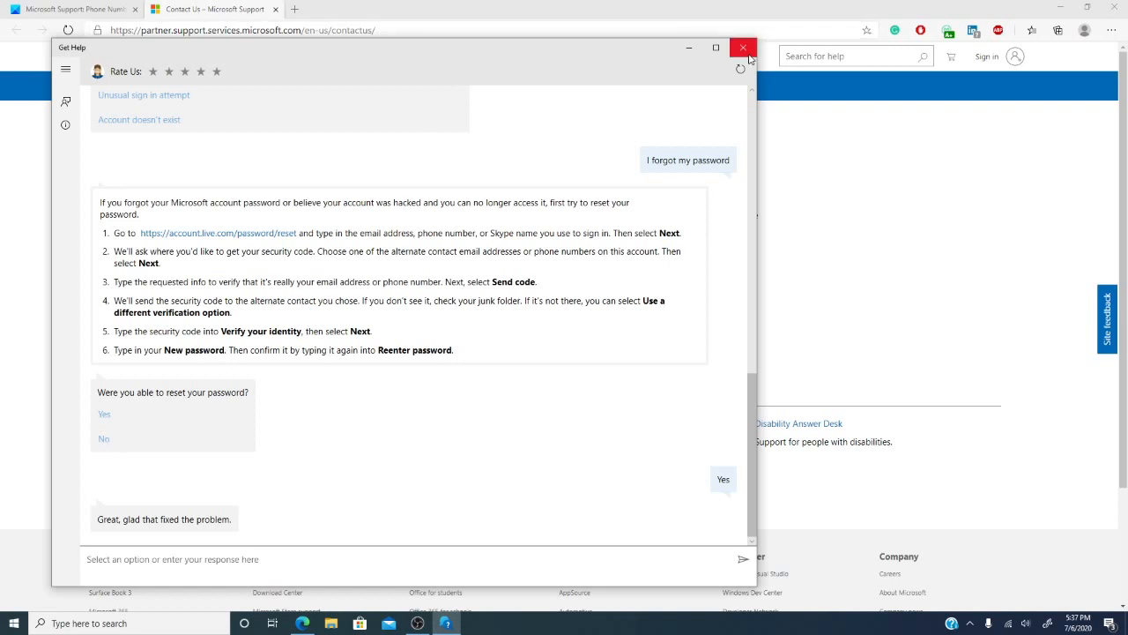
Close the Get Help chat and relaunch Get Help from Edge's Contact Us page
{"action": "left_click", "coordinate": [743, 48]}
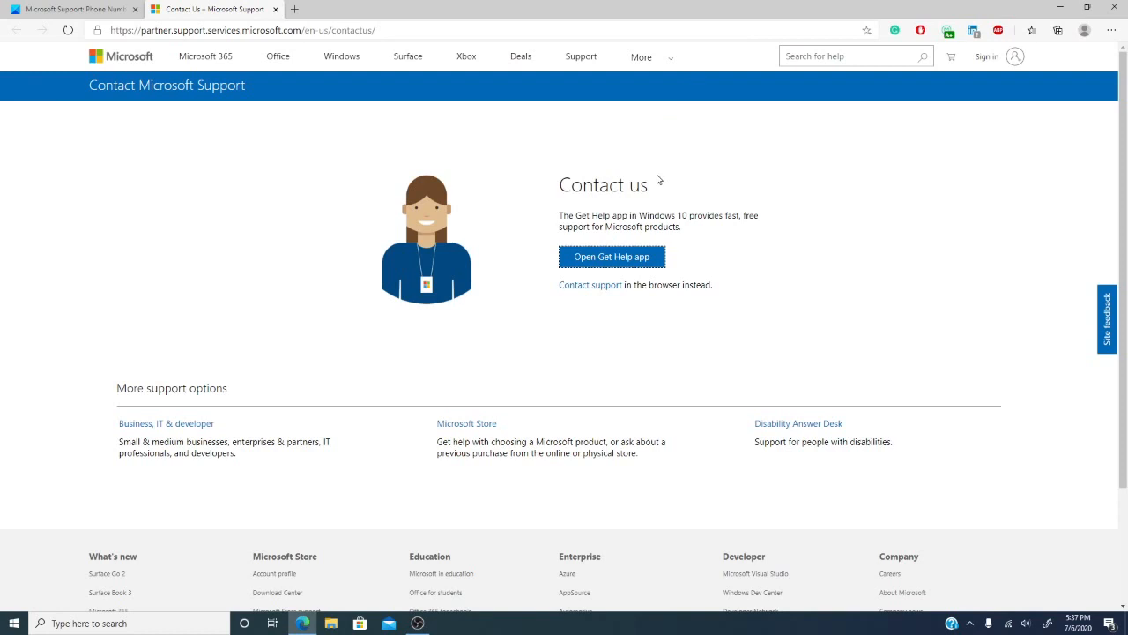
{"action": "left_click", "coordinate": [612, 257]}
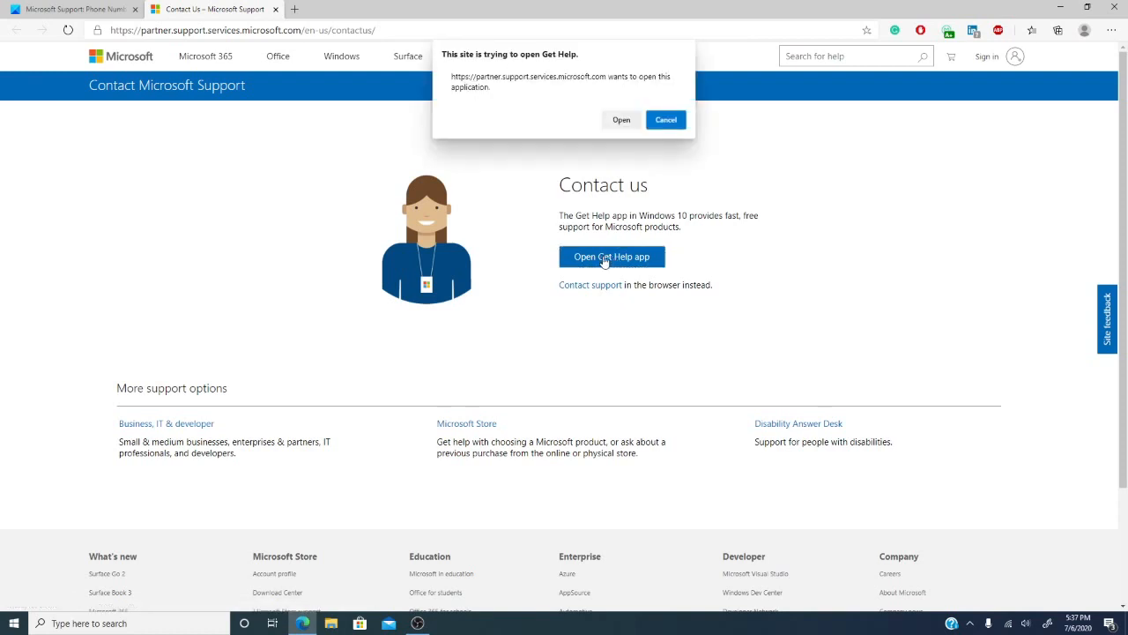
{"action": "left_click", "coordinate": [666, 119]}
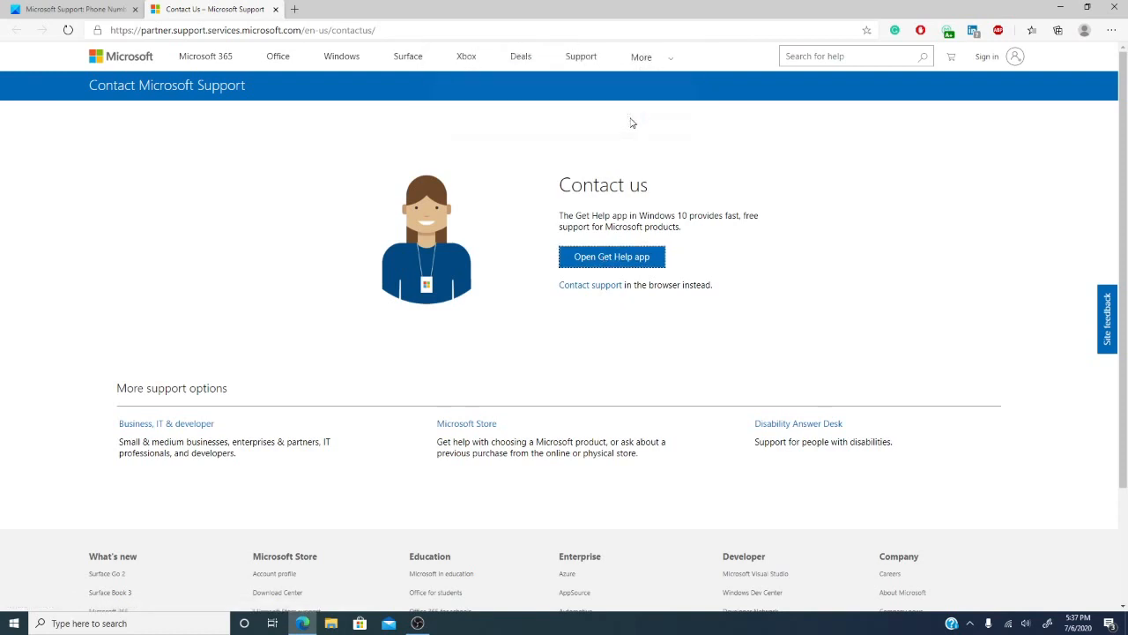
{"action": "left_click", "coordinate": [612, 257]}
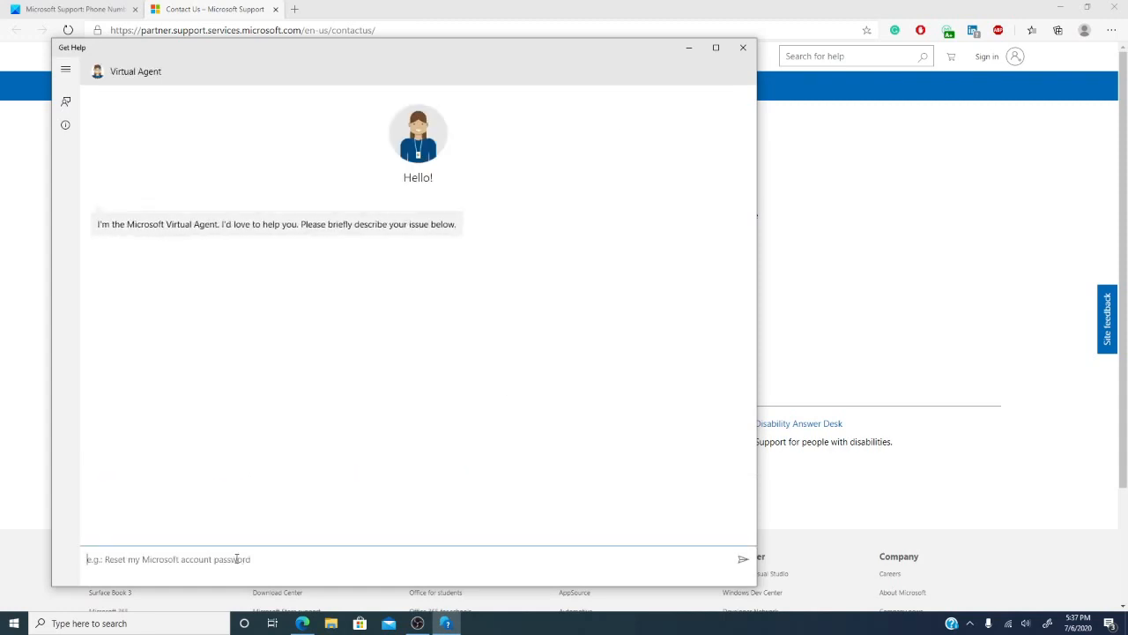
Send 'live support' to the agent and scroll the product selection list
{"action": "type", "text": "live suppo"}
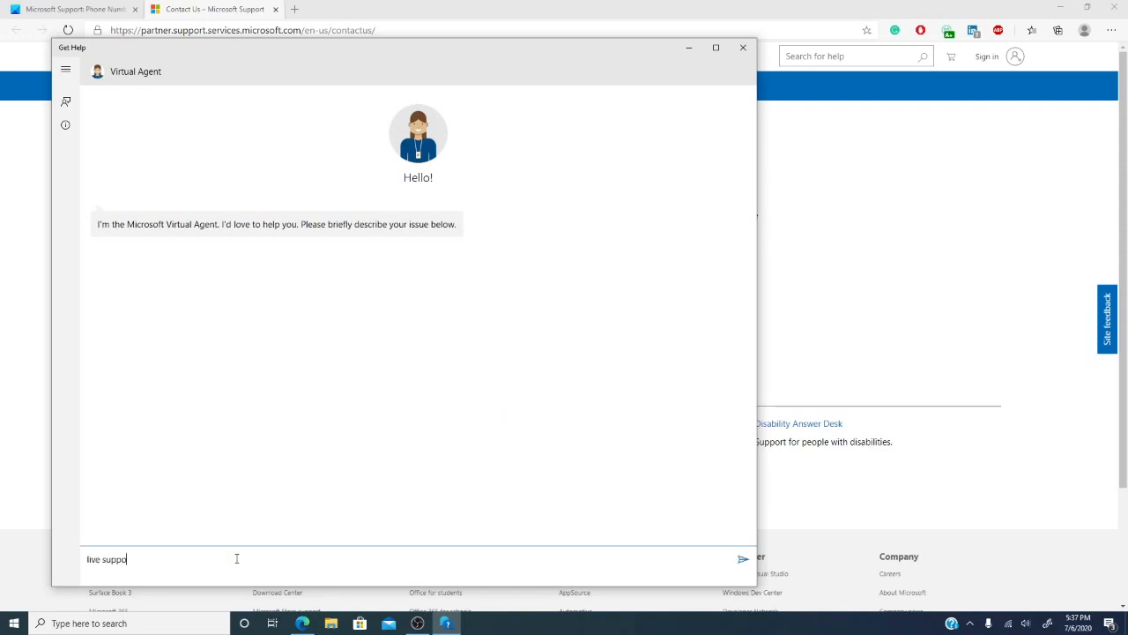
{"action": "left_click", "coordinate": [743, 559]}
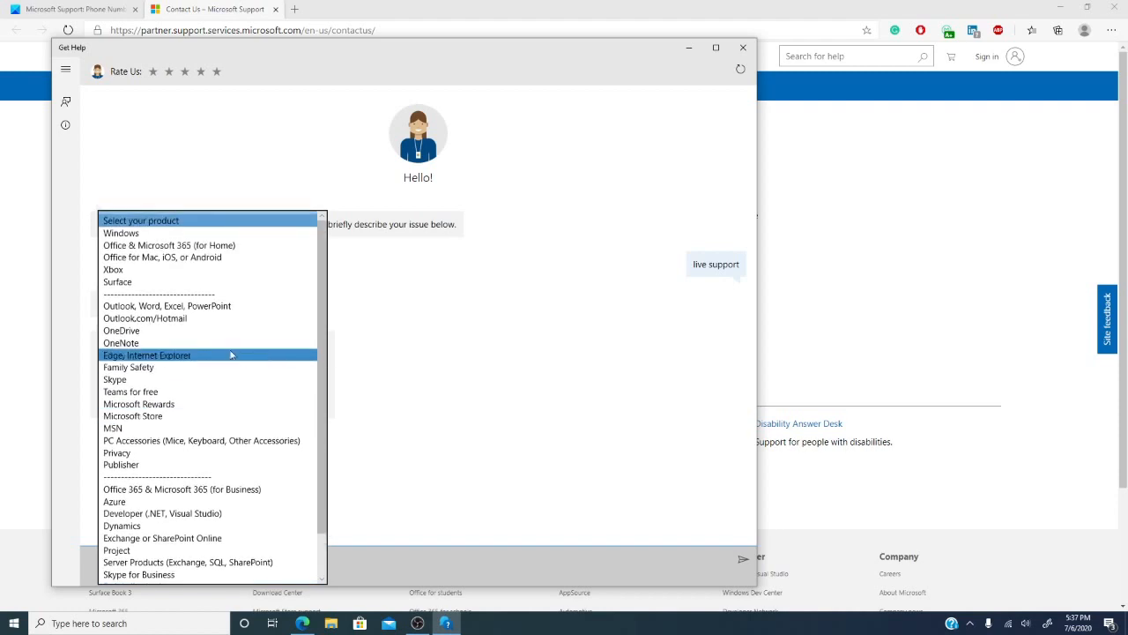
{"action": "mouse_move", "coordinate": [209, 368]}
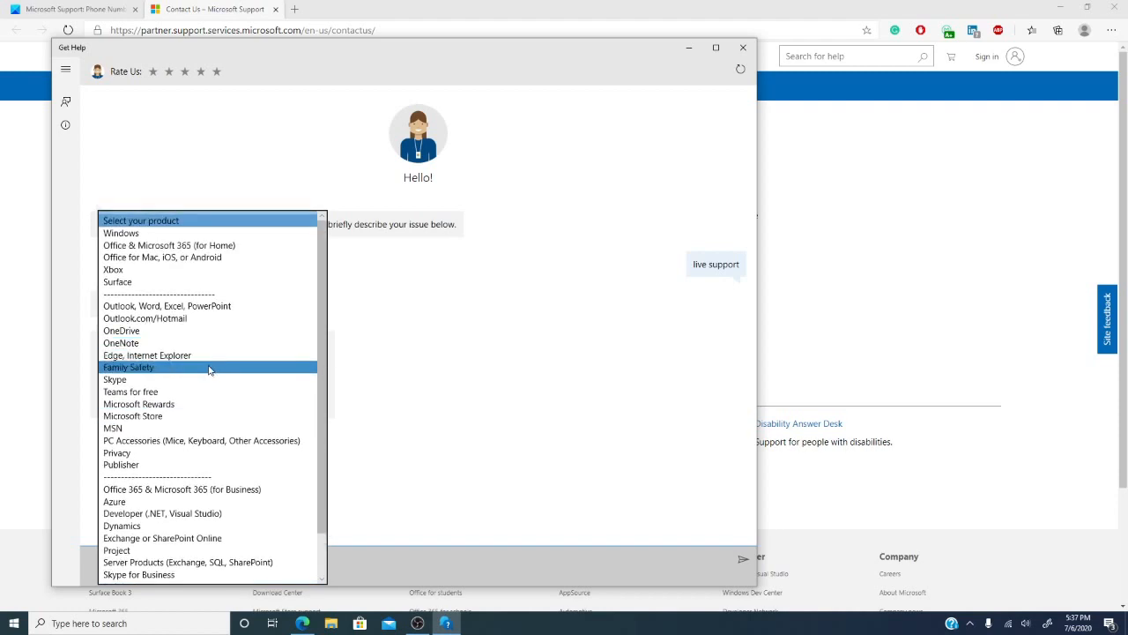
{"action": "scroll", "scroll_direction": "down", "scroll_amount": 3}
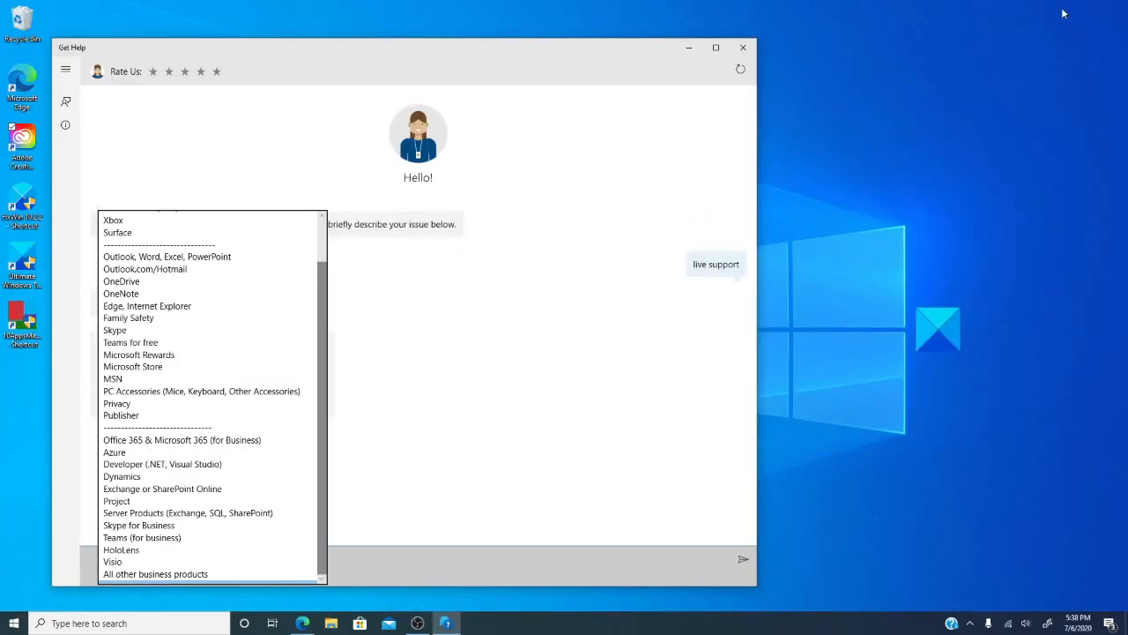
Close the Get Help window, returning to Edge's Contact Us page
{"action": "left_click", "coordinate": [743, 47]}
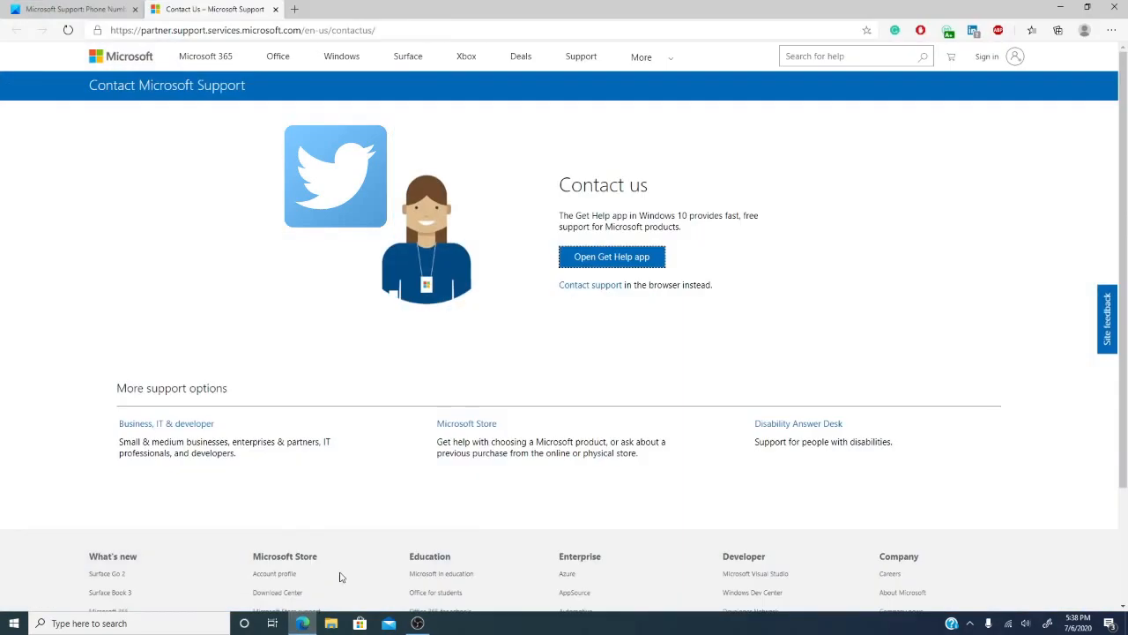
Scroll the Contact Us page, then switch to TheWindowsClub's Microsoft Support article tab
{"action": "scroll", "scroll_direction": "down", "scroll_amount": 3}
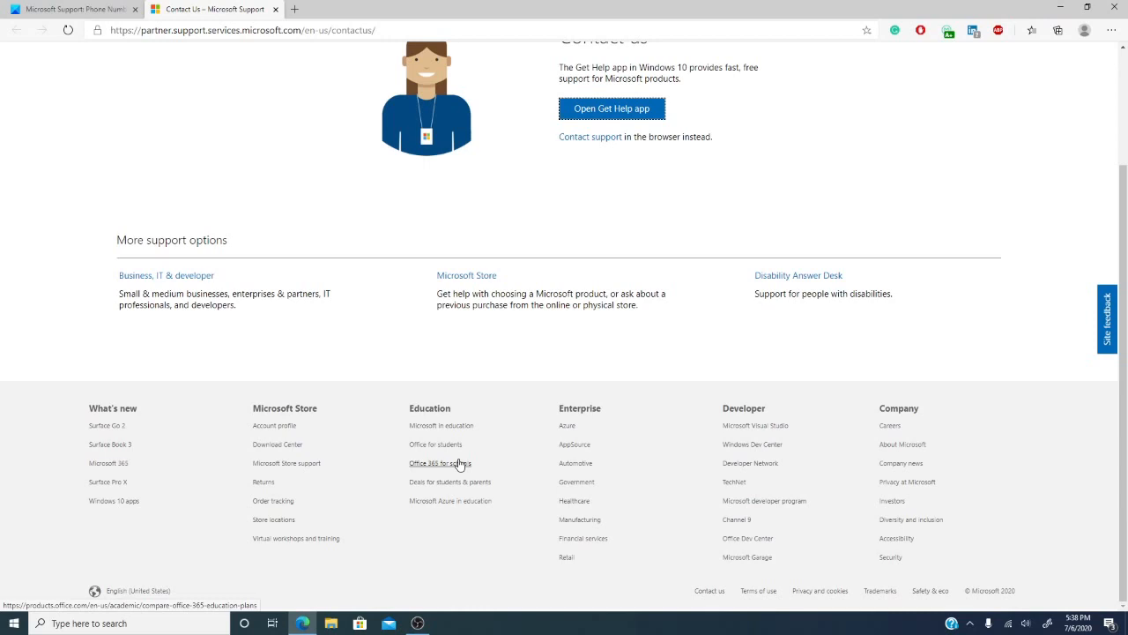
{"action": "left_click", "coordinate": [70, 8]}
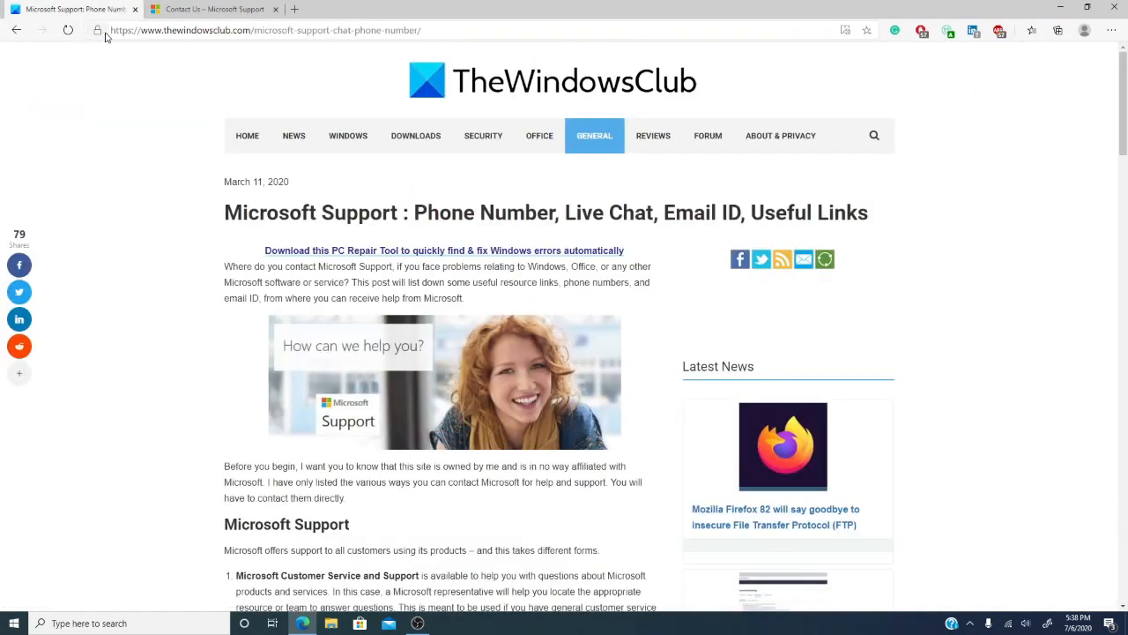
{"action": "mouse_move", "coordinate": [97, 30]}
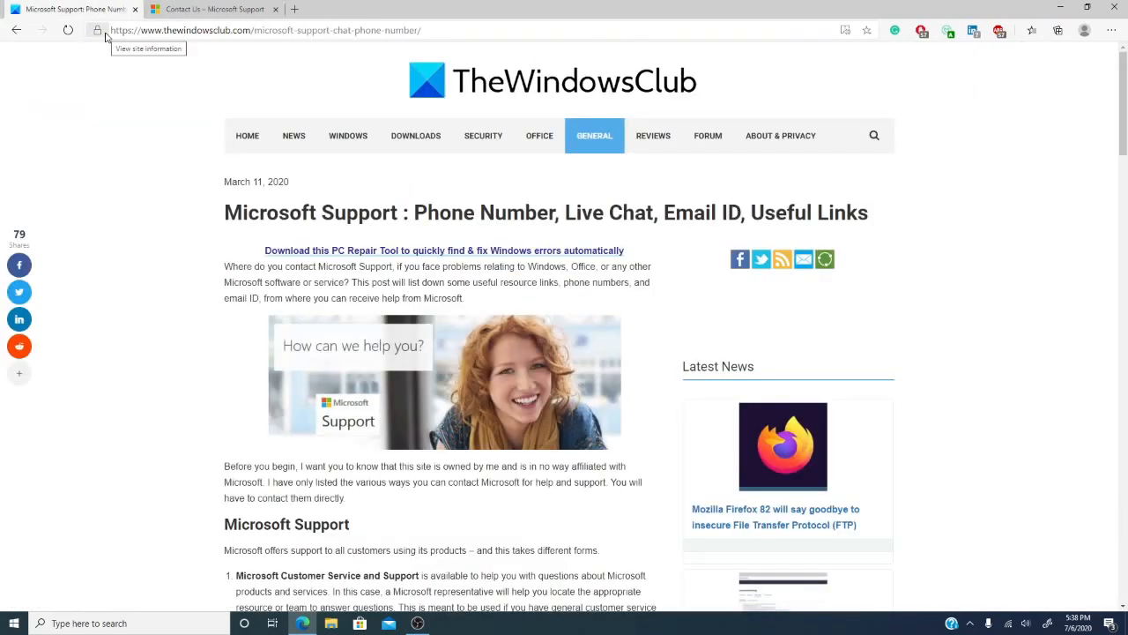